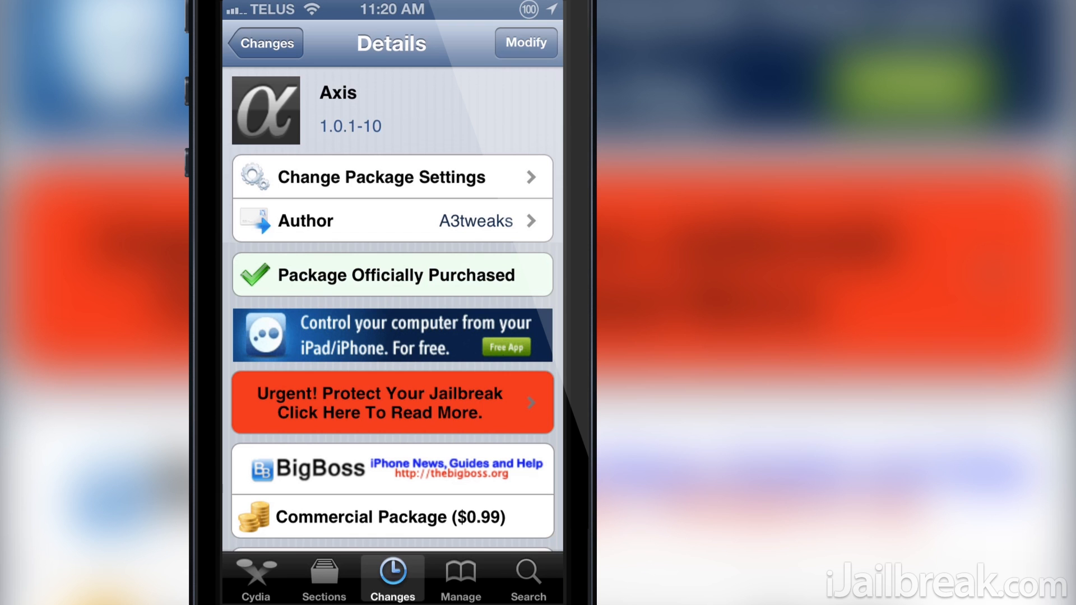
# Reveal the Axis grabber tray on the lock screen and move through its app shortcuts.
pyautogui.scroll(-3)
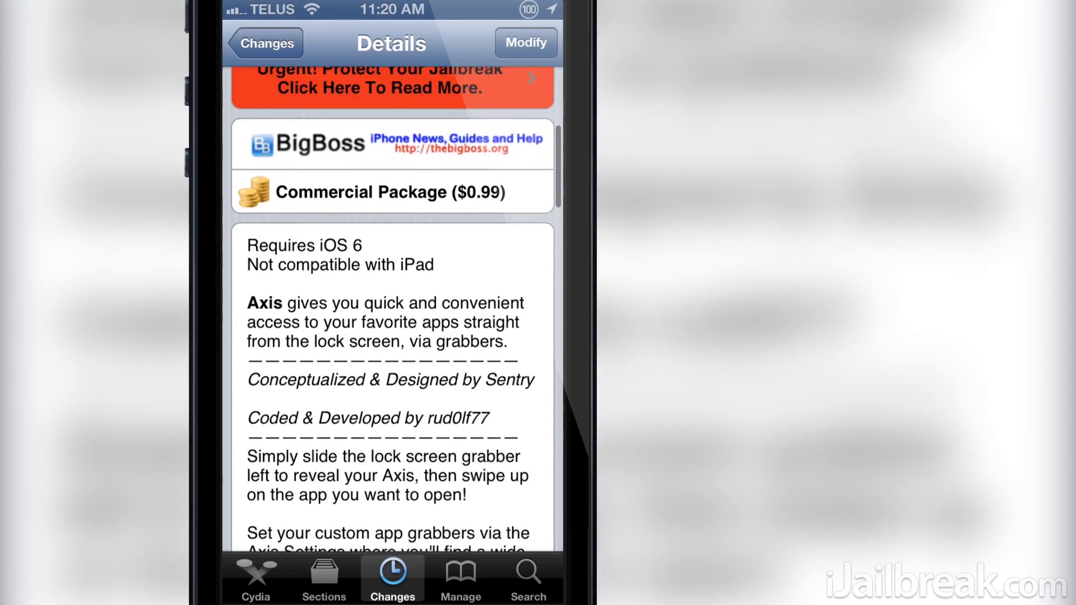
pyautogui.scroll(-3)
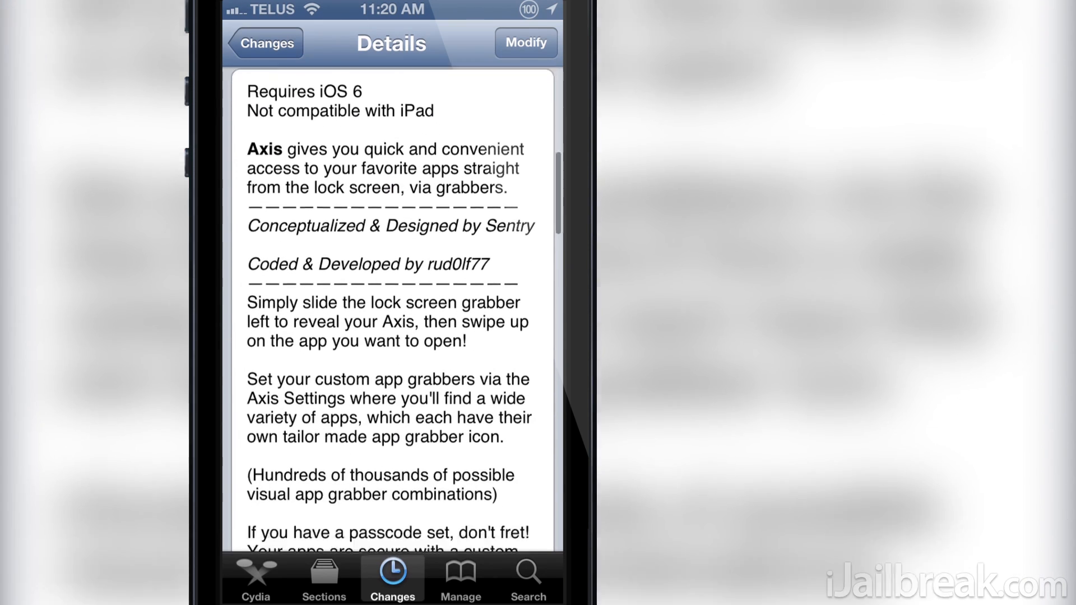
pyautogui.scroll(-3)
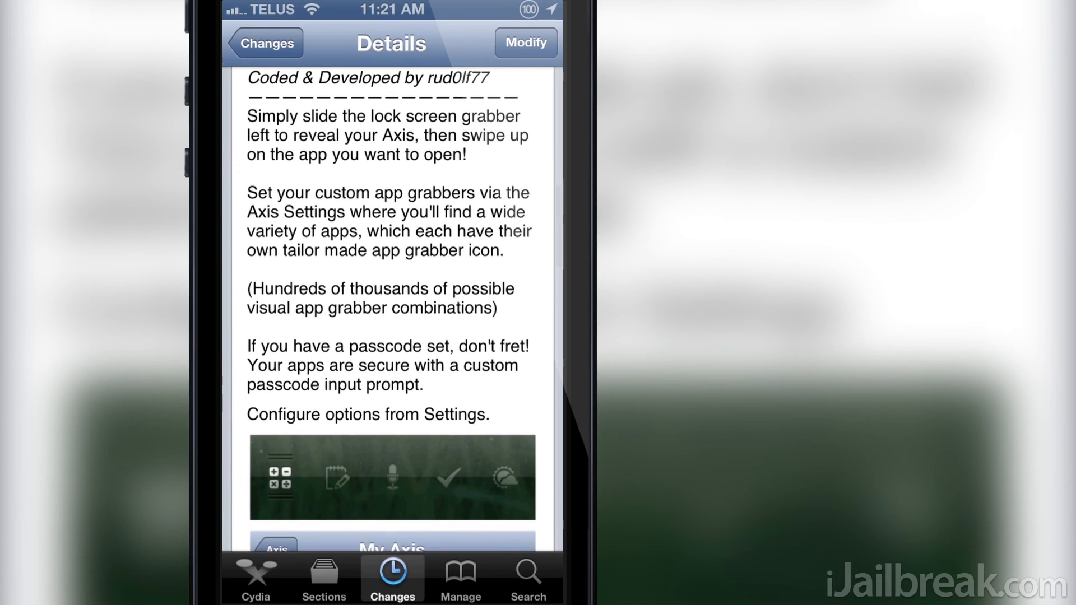
pyautogui.scroll(-3)
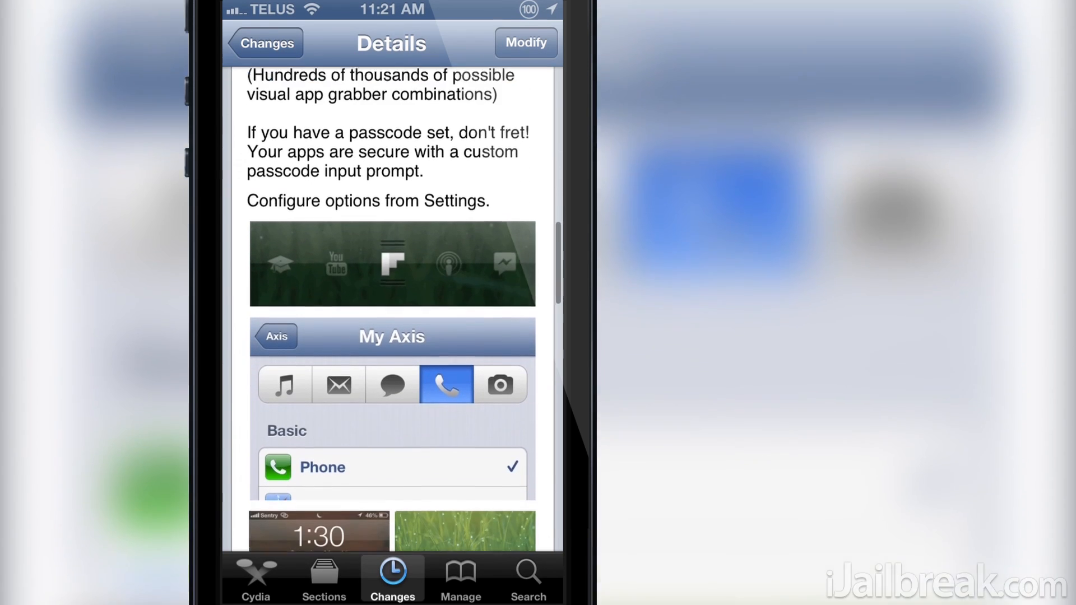
pyautogui.scroll(-3)
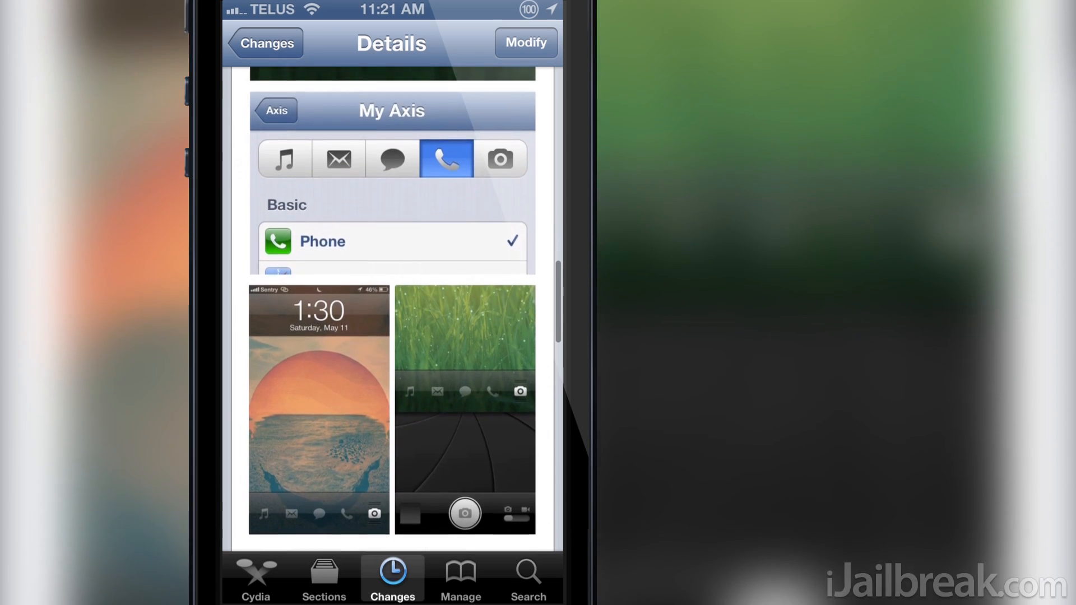
pyautogui.scroll(-3)
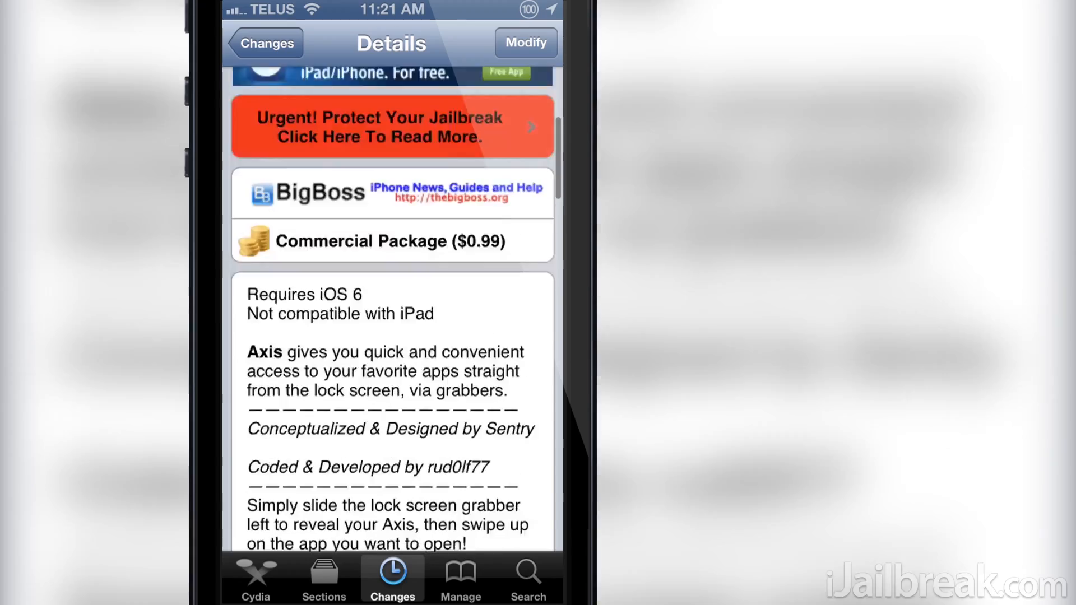
pyautogui.scroll(-3)
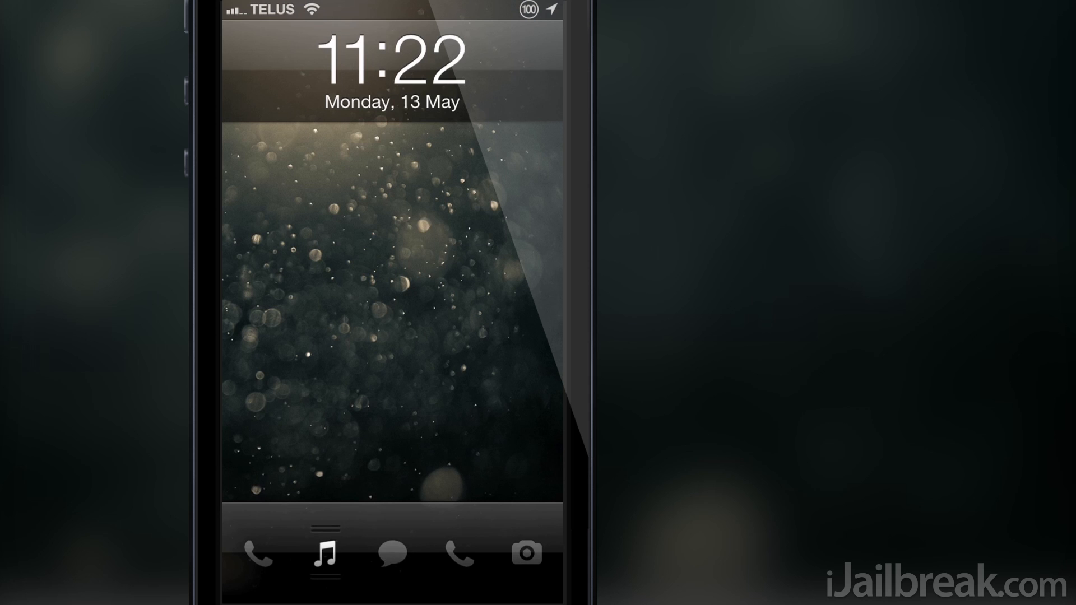
pyautogui.click(325, 556)
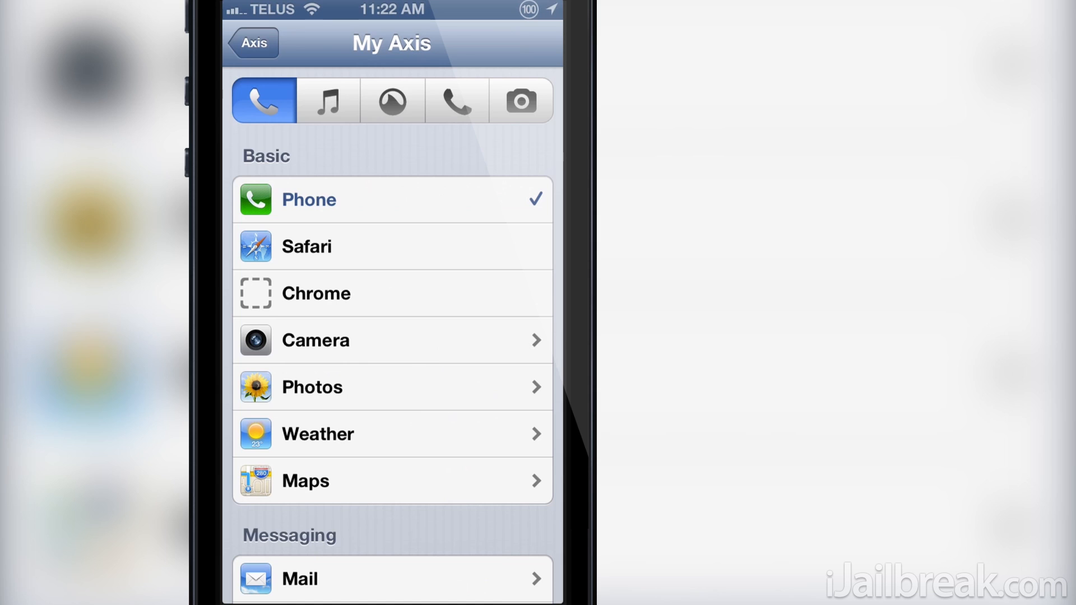
# Select the first shortcut slot in My Axis and scroll the app list down to Mail under Messaging.
pyautogui.click(458, 102)
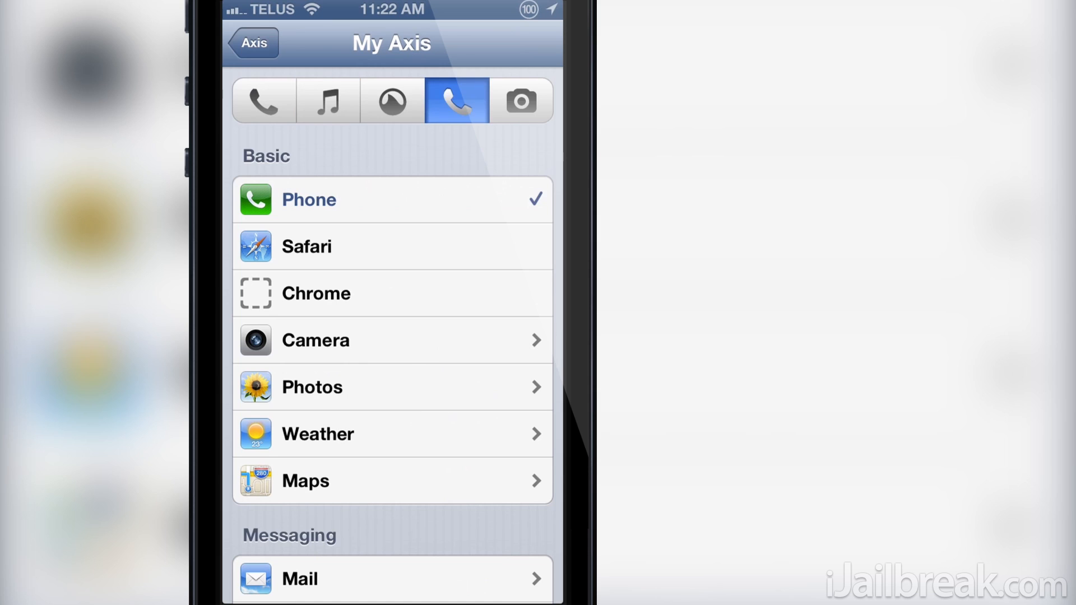
pyautogui.click(263, 101)
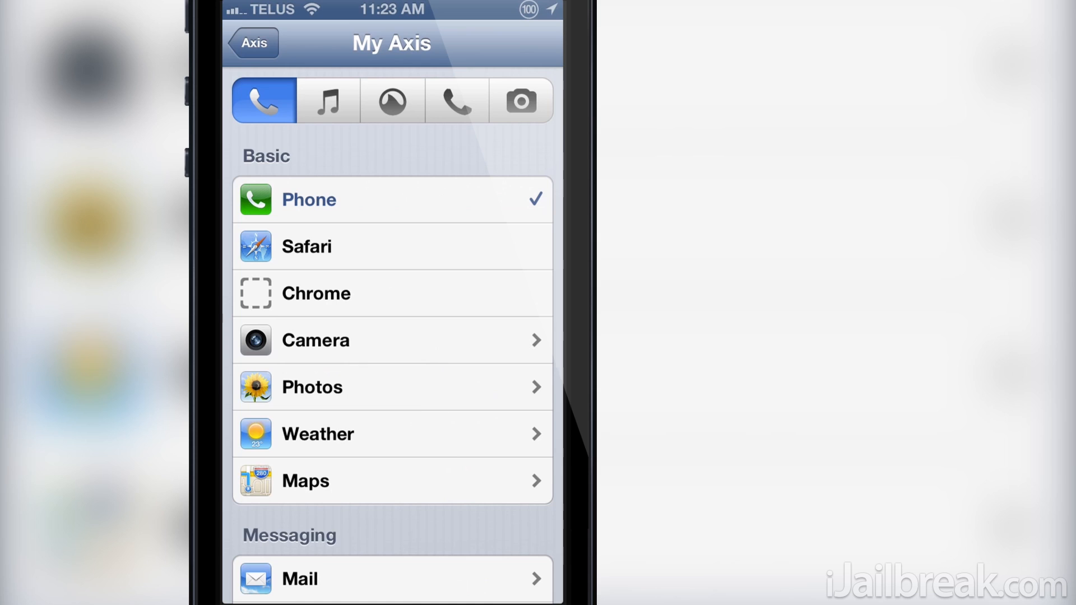
pyautogui.scroll(-3)
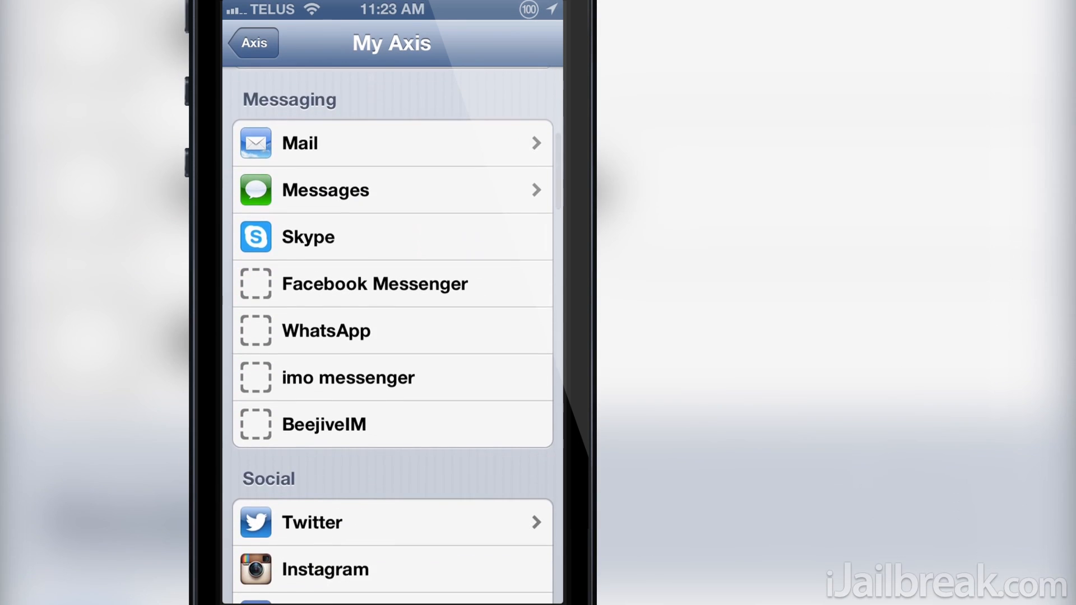
pyautogui.scroll(-3)
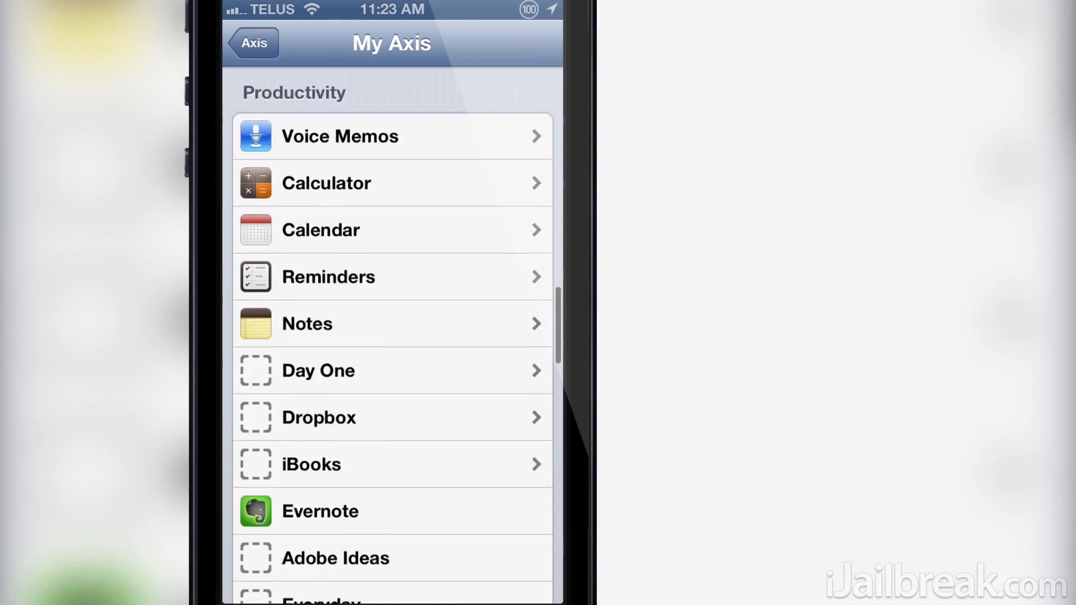
pyautogui.scroll(-3)
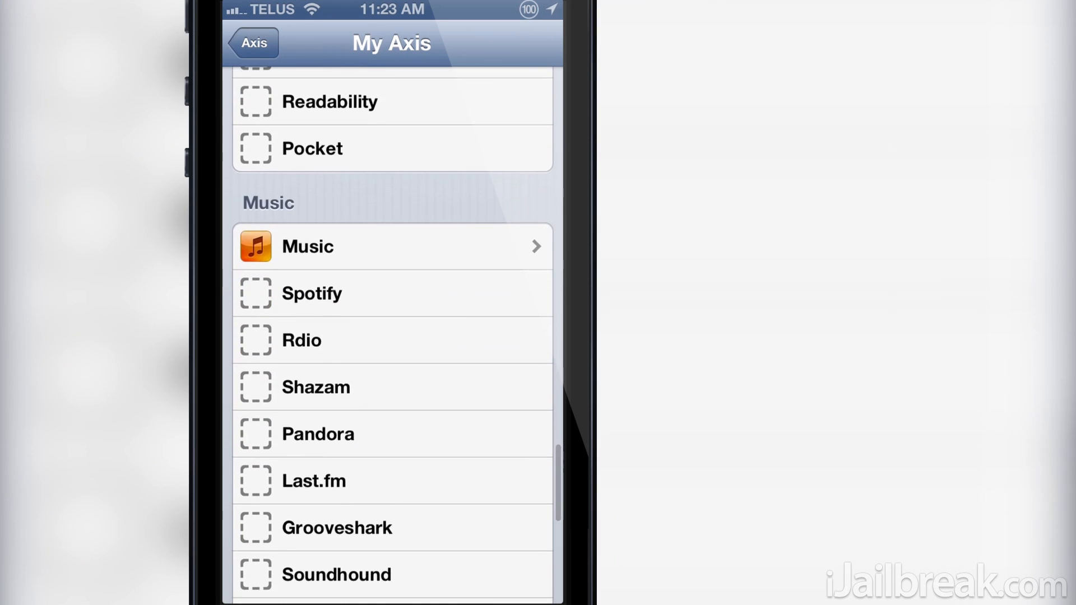
pyautogui.scroll(-3)
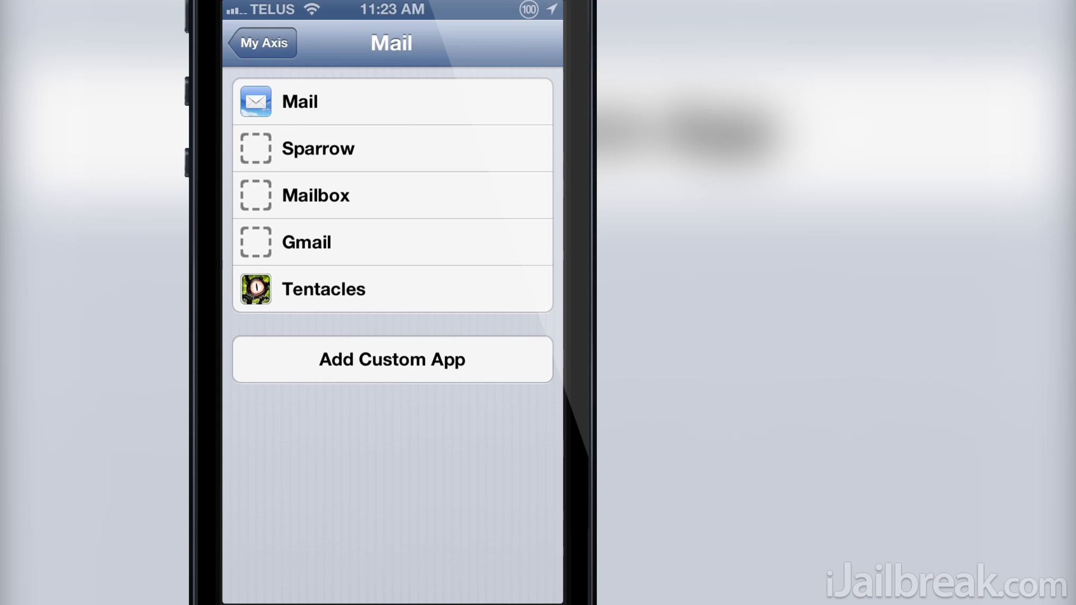
# Assign Mail to the first lock screen shortcut slot, replacing Phone.
pyautogui.click(391, 360)
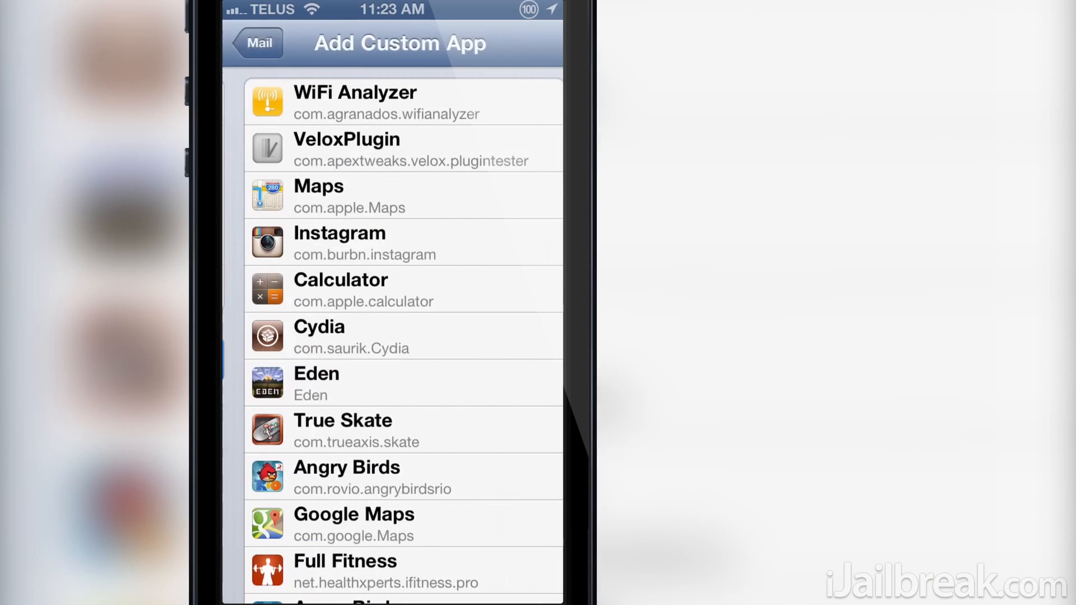
pyautogui.click(257, 43)
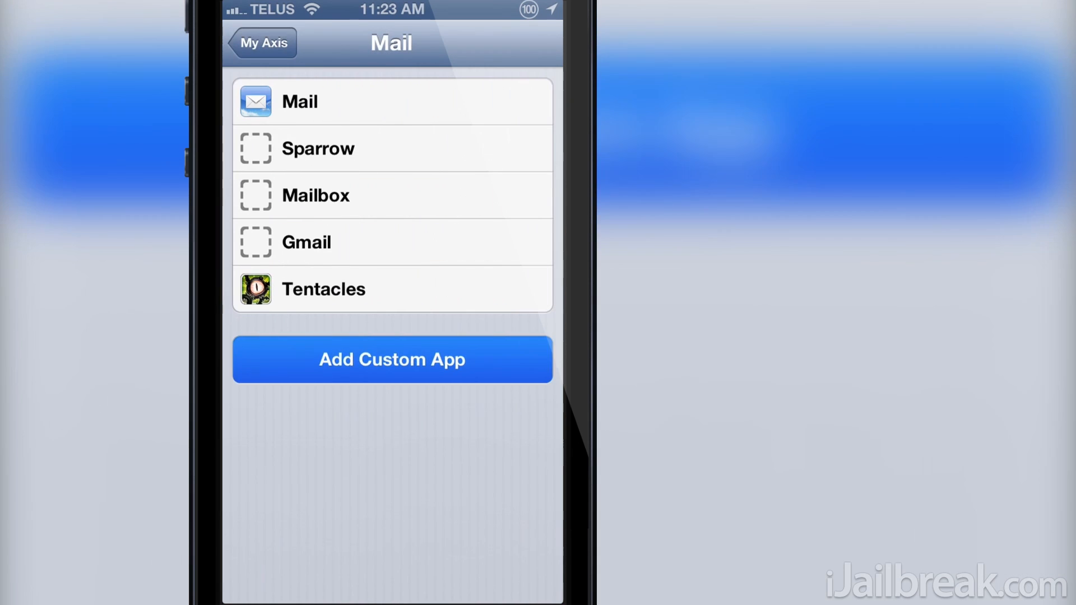
pyautogui.click(261, 44)
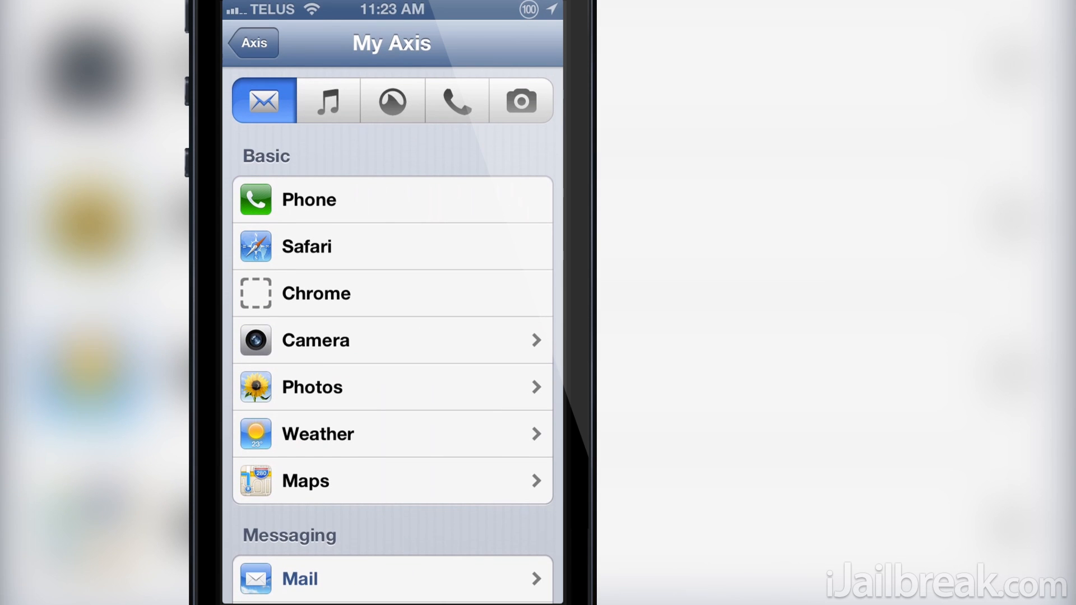
# Set Calendar as the third shortcut and Photos as the fourth shortcut.
pyautogui.click(393, 101)
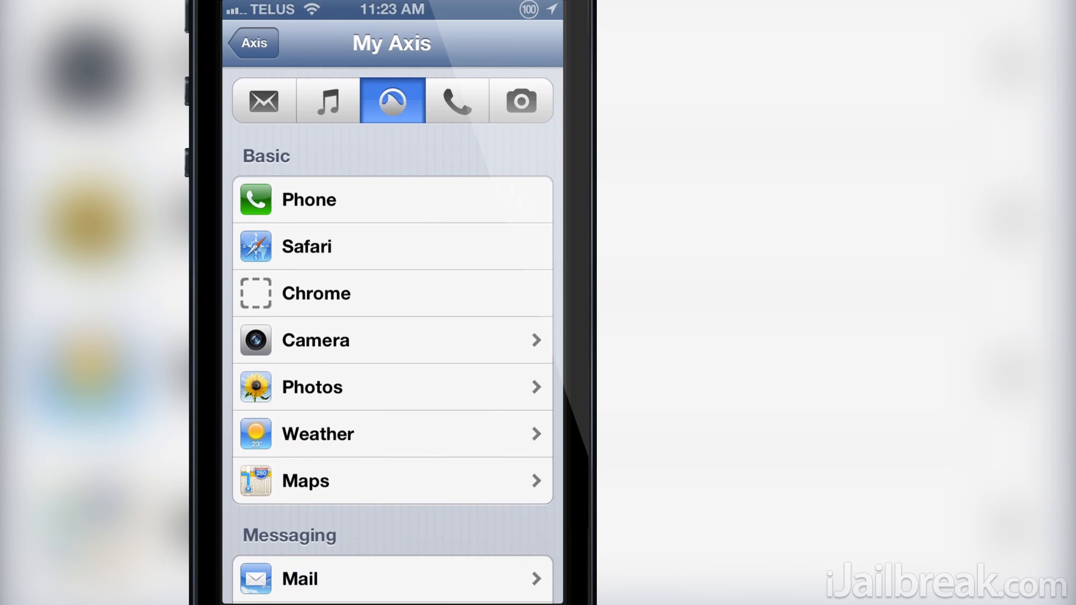
pyautogui.scroll(-3)
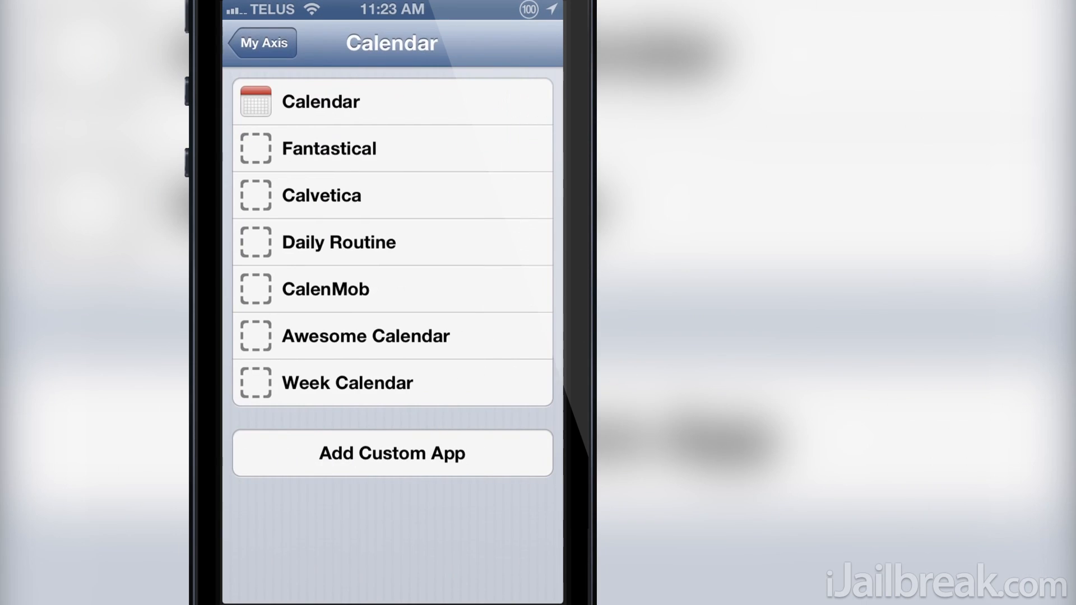
pyautogui.click(261, 42)
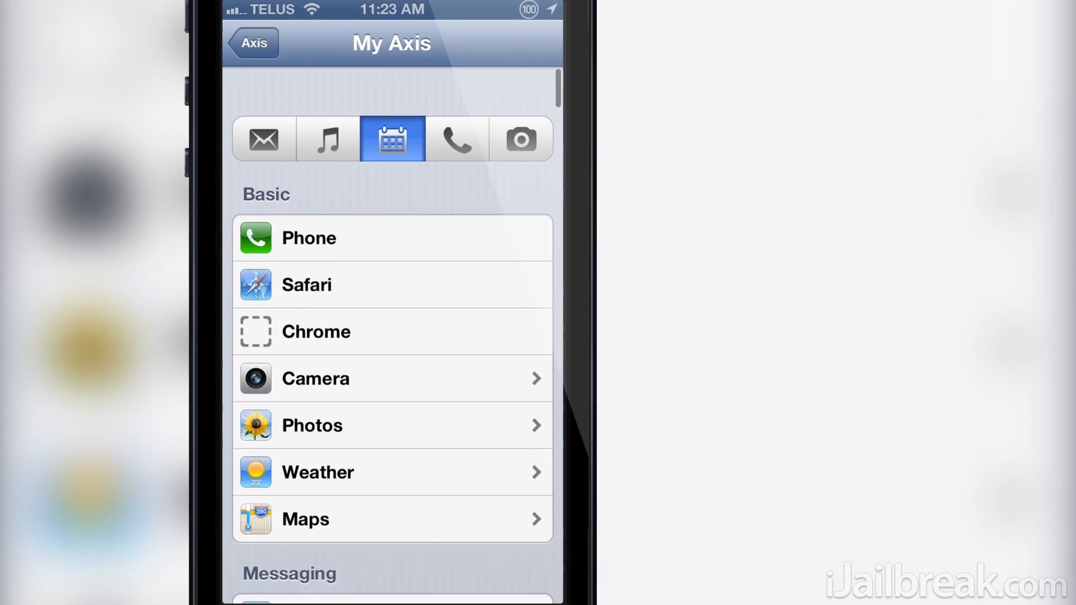
pyautogui.click(456, 101)
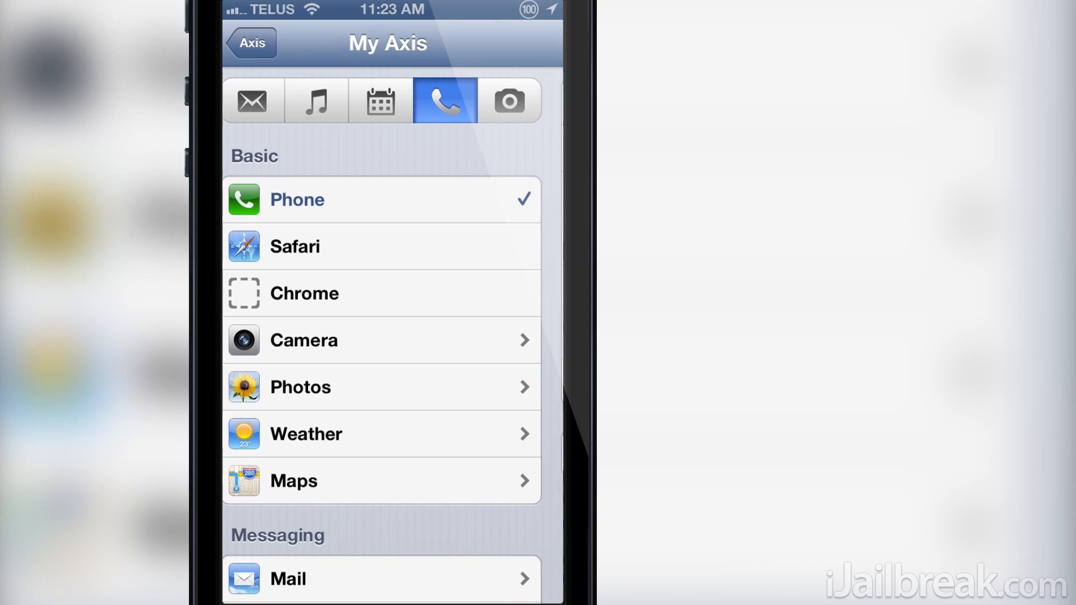
pyautogui.click(454, 100)
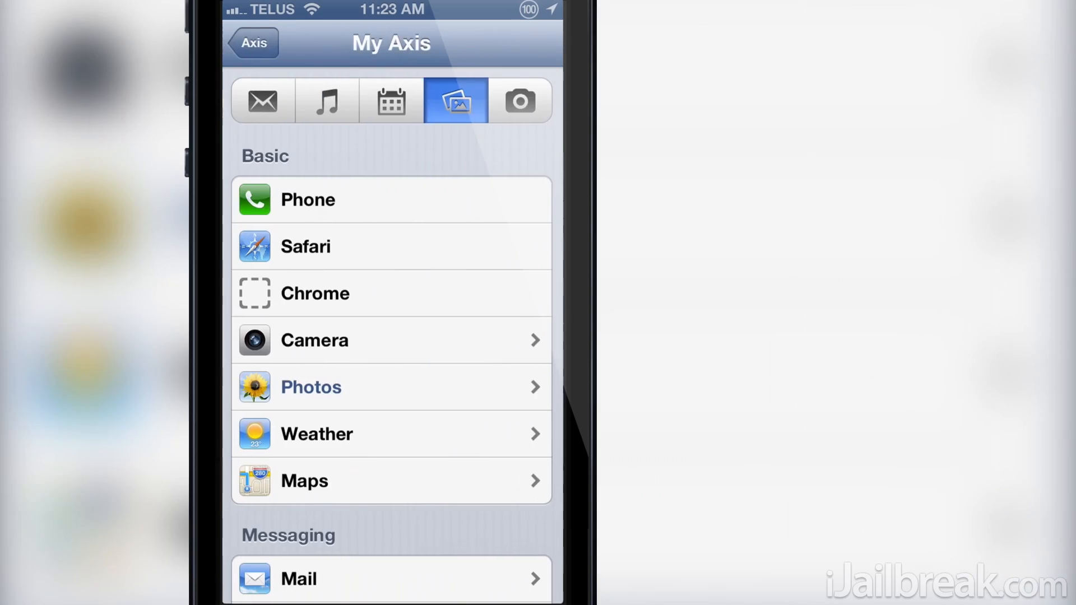
# Keep Camera as the fifth shortcut's app.
pyautogui.scroll(-3)
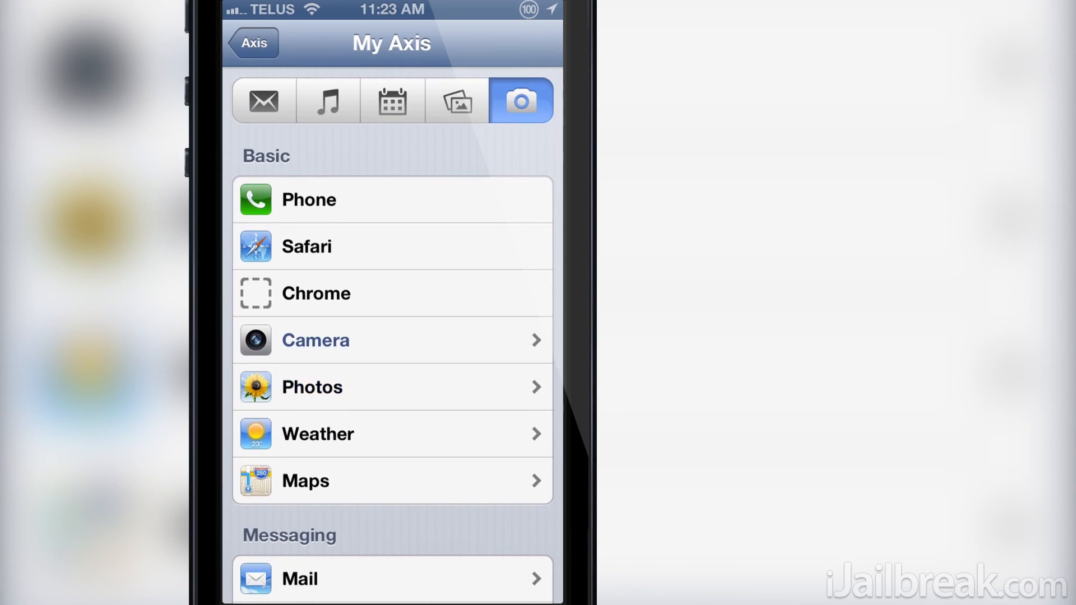
pyautogui.scroll(-3)
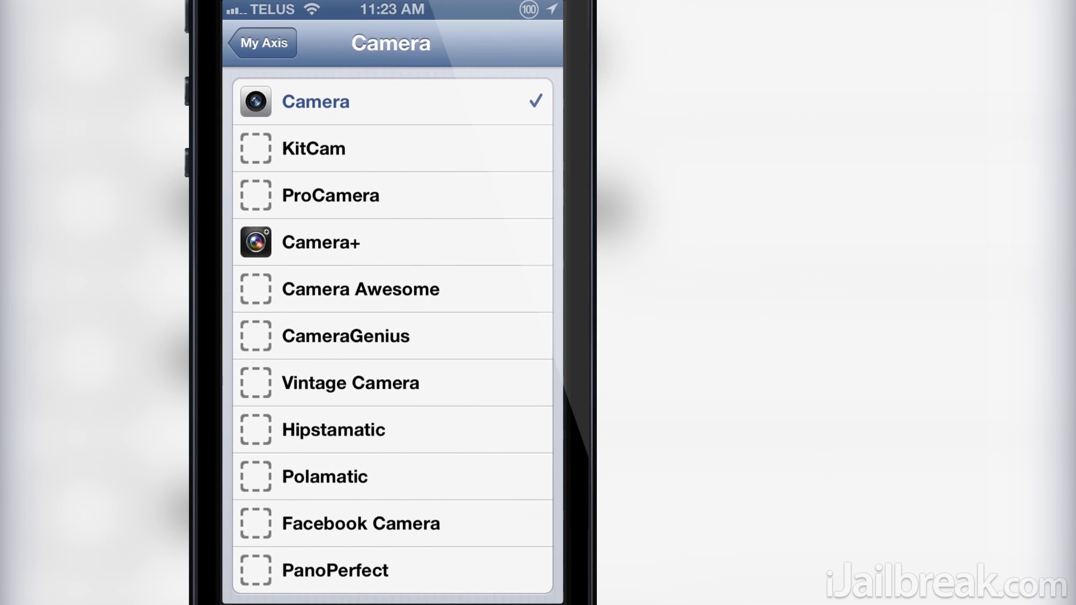
pyautogui.click(262, 42)
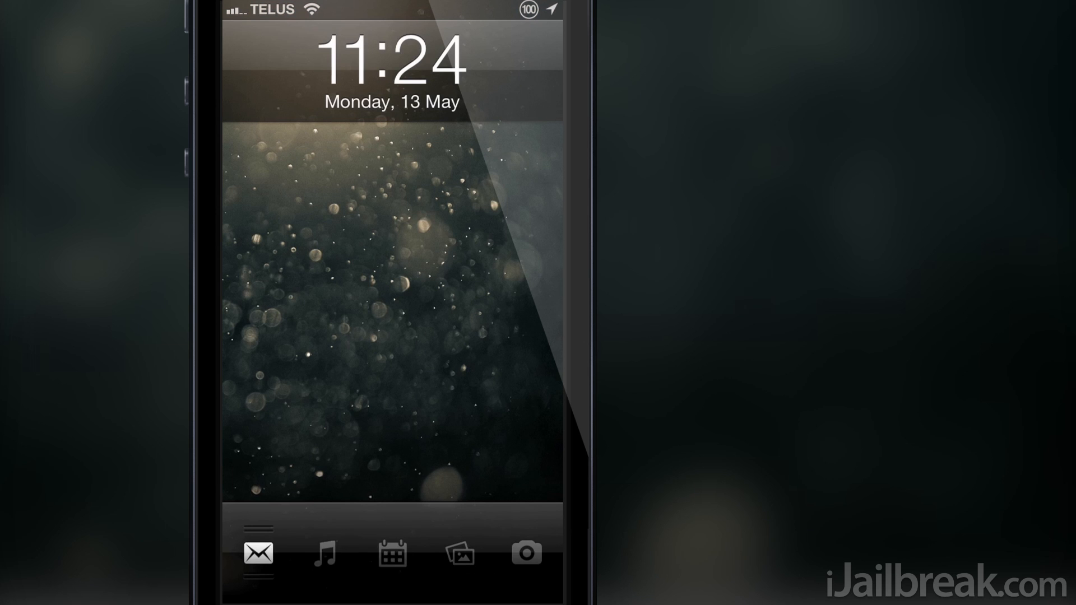
# Move the active tray shortcut from Mail to Photos on the lock screen.
pyautogui.click(460, 556)
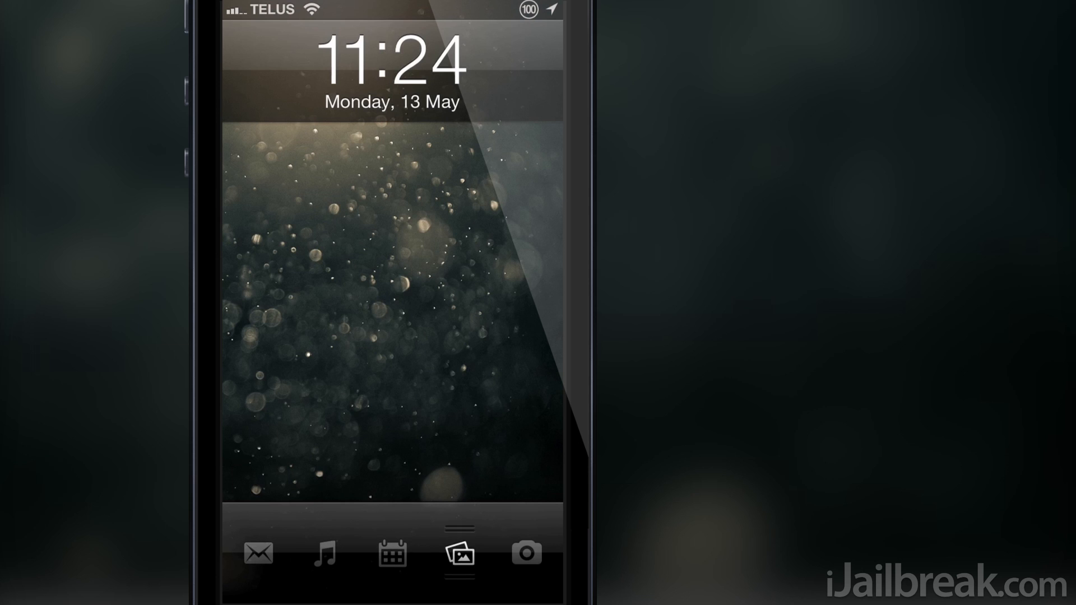